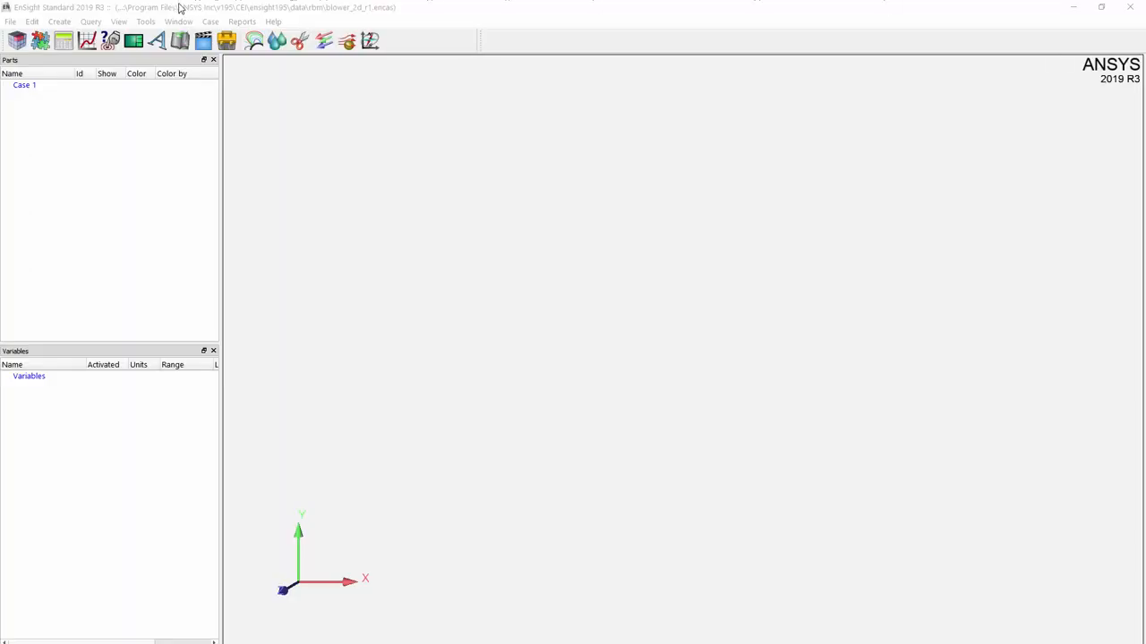
Load the blower_2d_r1.encas case from the rbm data folder with all eleven parts
{"action": "left_click", "coordinate": [11, 21]}
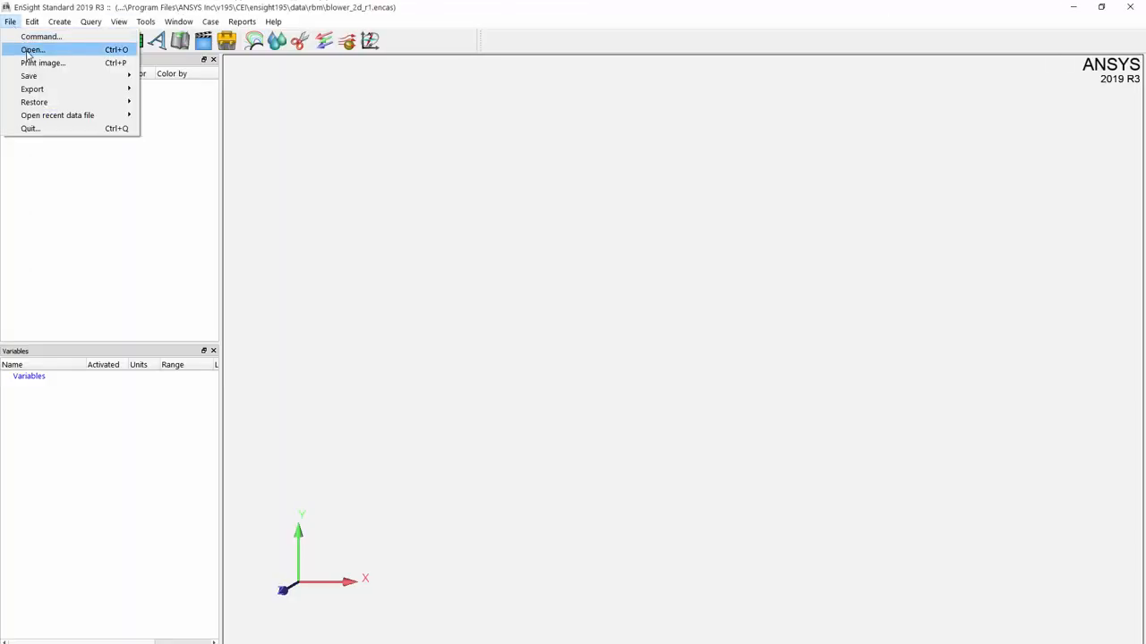
{"action": "left_click", "coordinate": [32, 50]}
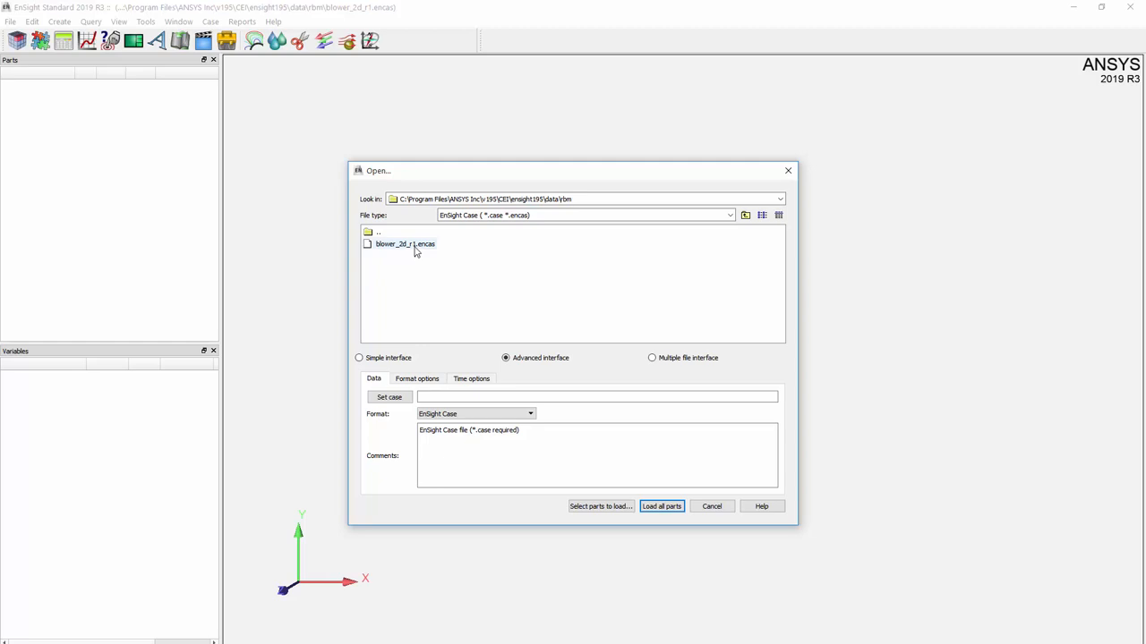
{"action": "left_click", "coordinate": [404, 244]}
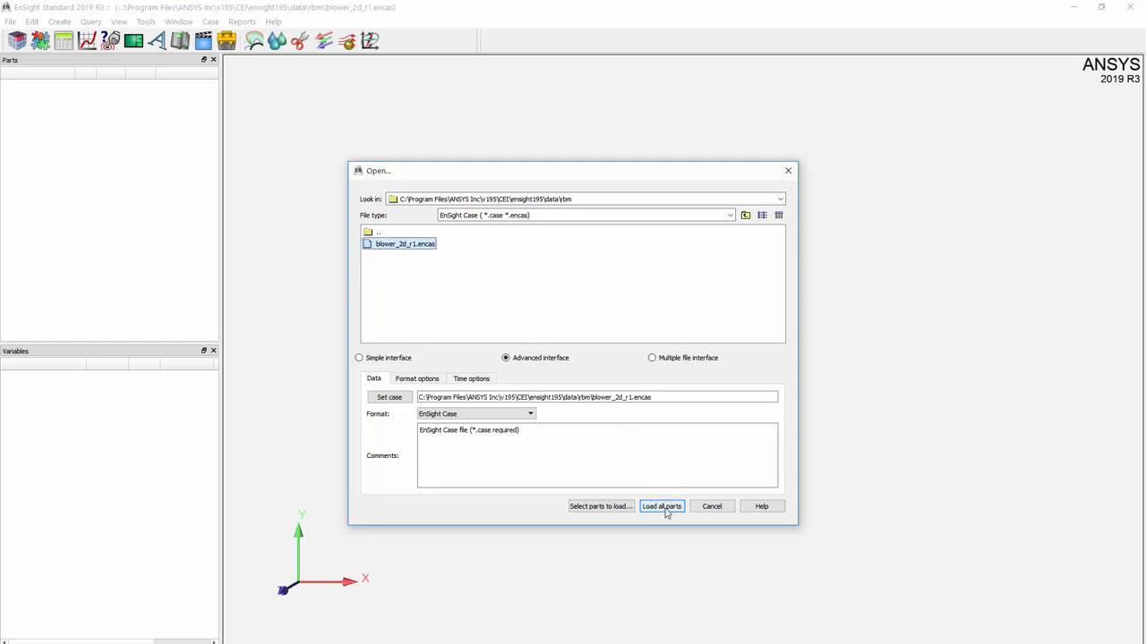
{"action": "left_click", "coordinate": [663, 504]}
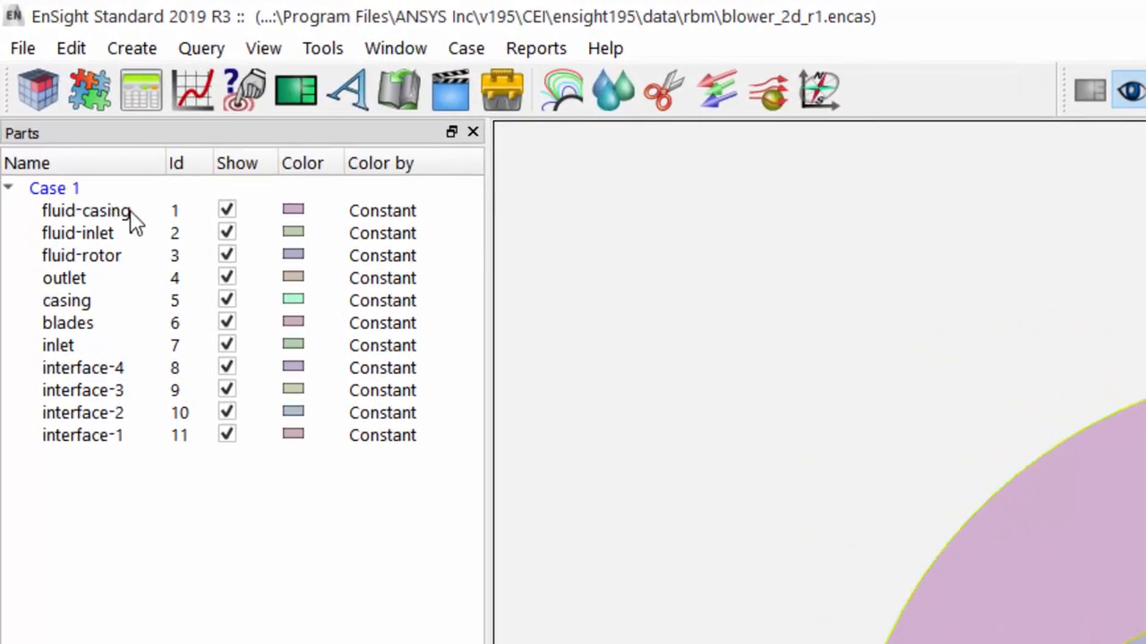
Select fluid-casing and fluid-inlet as the fluid region for tracing
{"action": "left_click", "coordinate": [86, 212]}
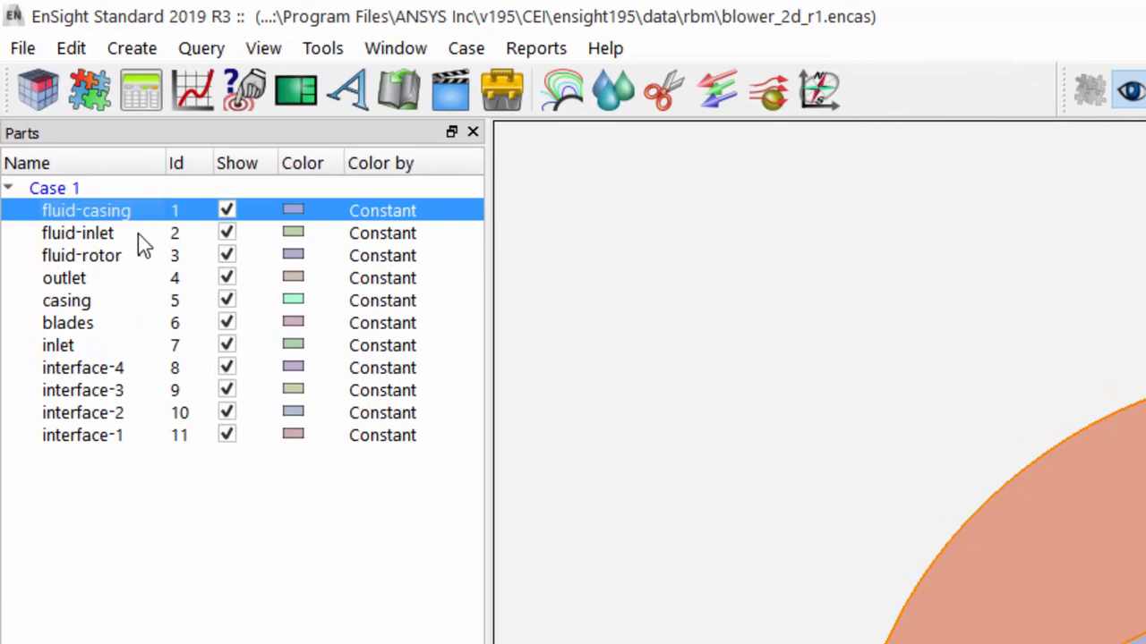
{"action": "left_click", "coordinate": [82, 254]}
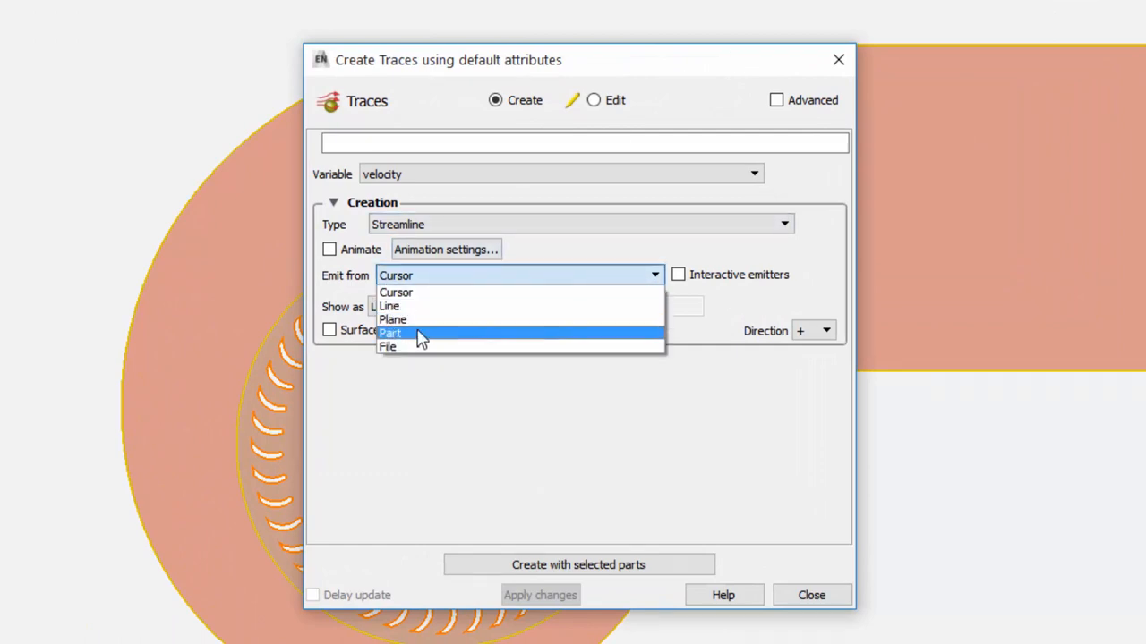
Create velocity streamlines emitted from part ID 7 over the selected fluid parts
{"action": "left_click", "coordinate": [390, 333]}
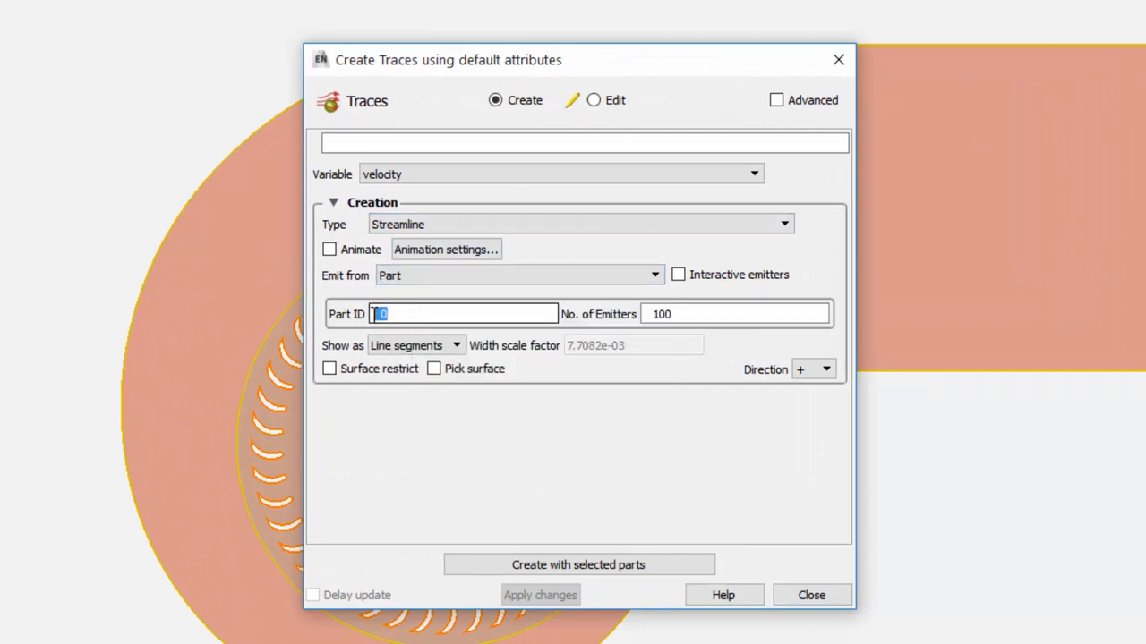
{"action": "type", "text": "7"}
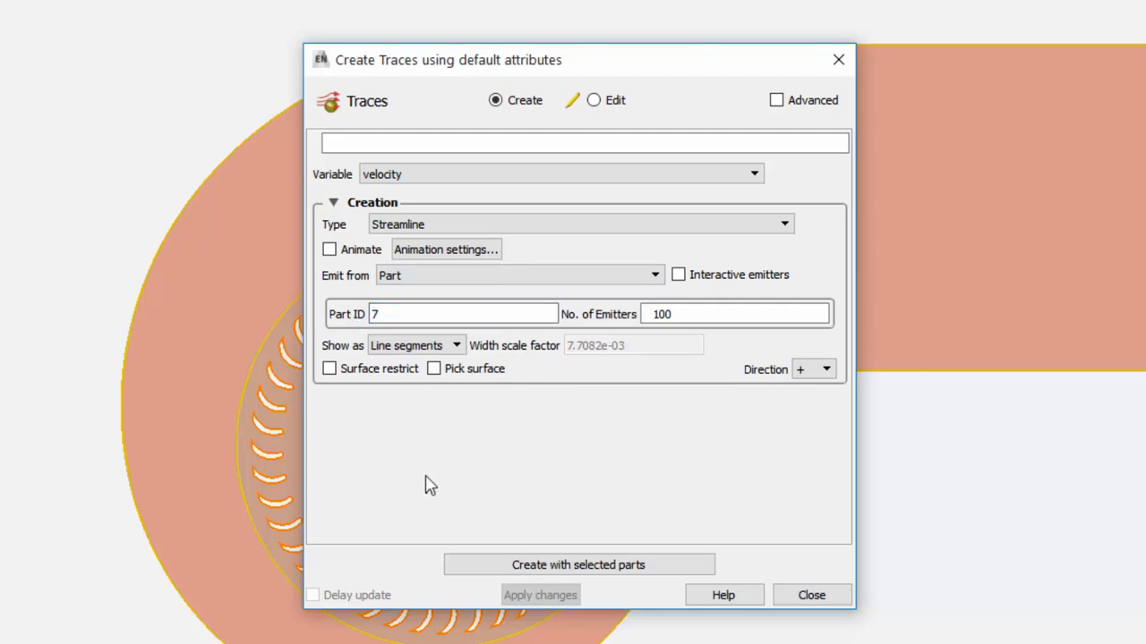
{"action": "left_click_drag", "start_coordinate": [448, 59], "coordinate": [509, 116]}
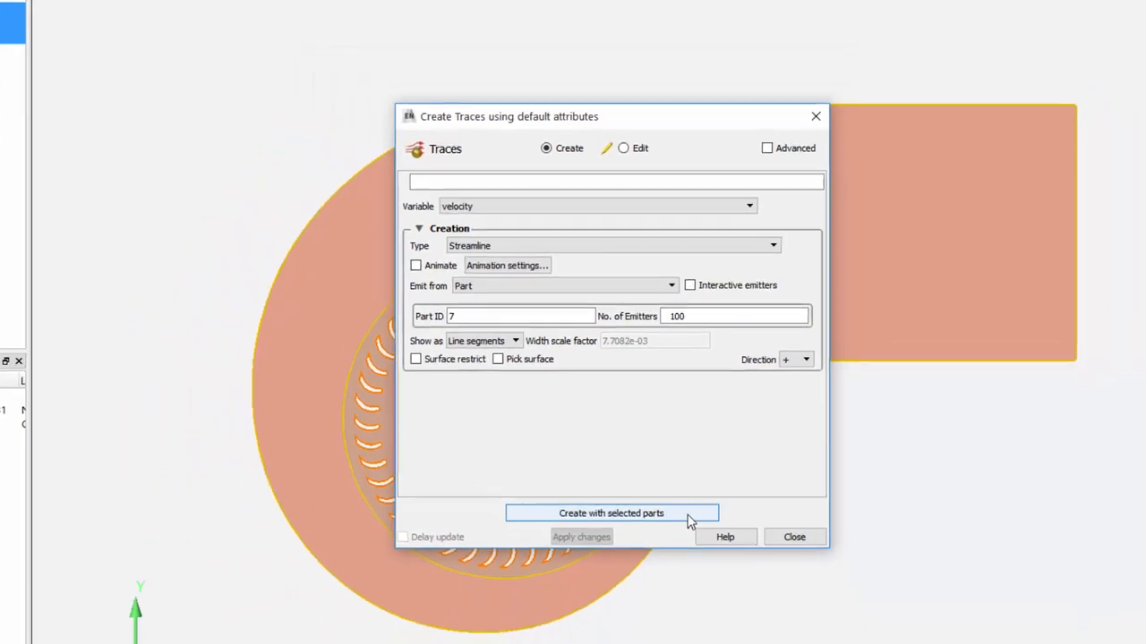
{"action": "left_click", "coordinate": [613, 512]}
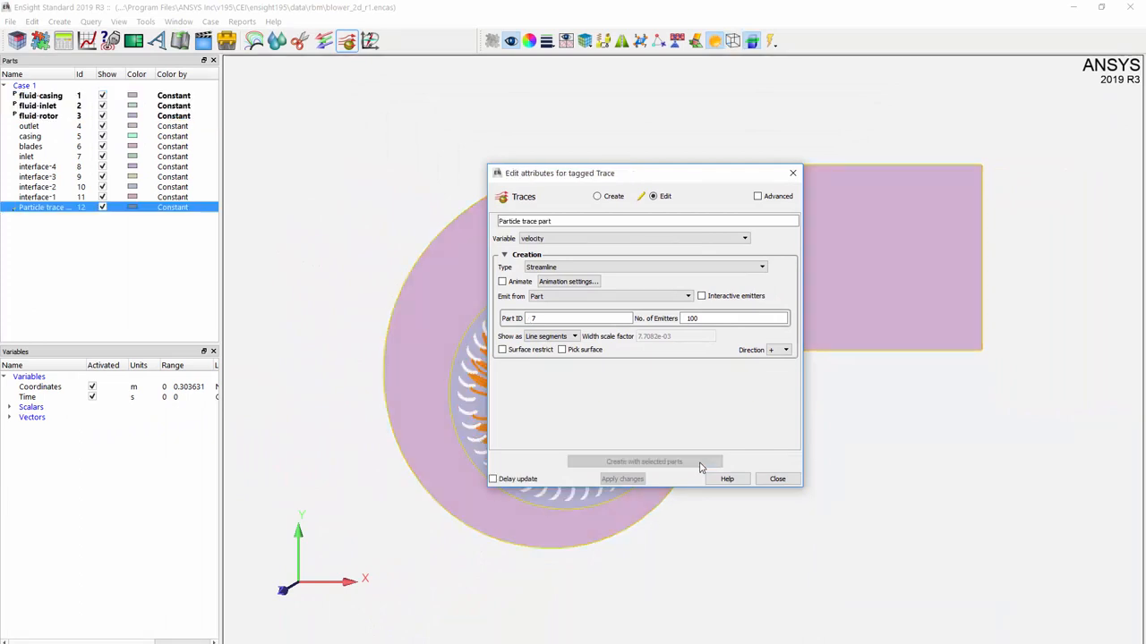
{"action": "left_click", "coordinate": [776, 478]}
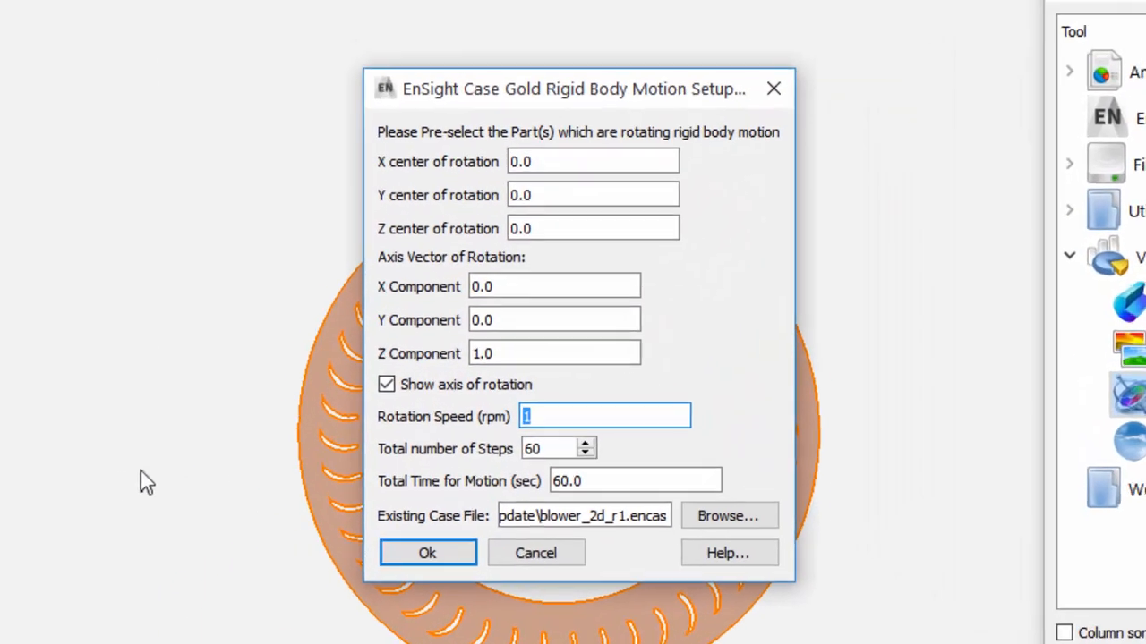
Enter -2500 rpm z-axis rotation in Rigid Body Motion Setup and open Turbine_Speed_Timestep_Pathline_Calc.xlsx
{"action": "type", "text": "-2500"}
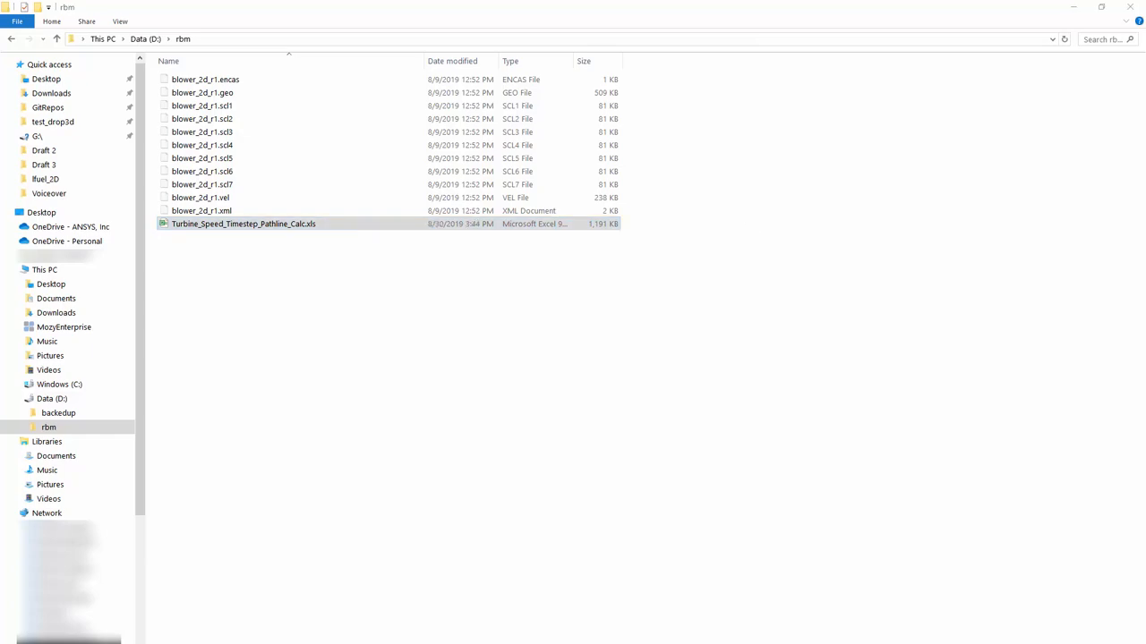
{"action": "double_click", "coordinate": [243, 224]}
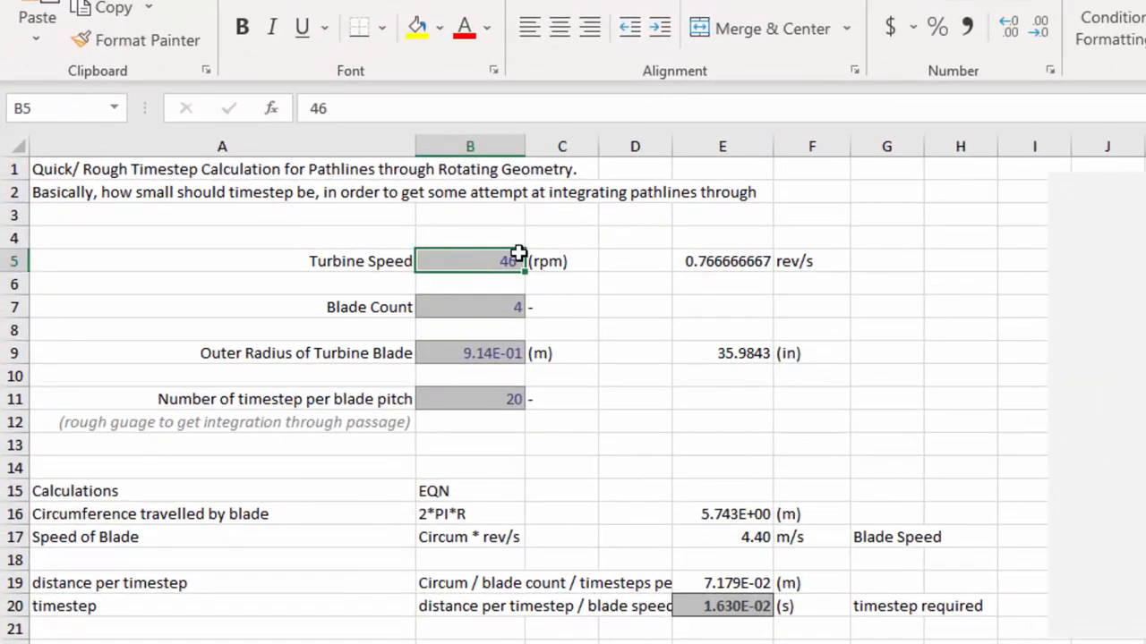
Set turbine speed 2500 rpm, 44 blades and 6.97e-02 m radius, giving a 2.727E-05 s timestep
{"action": "type", "text": "2500"}
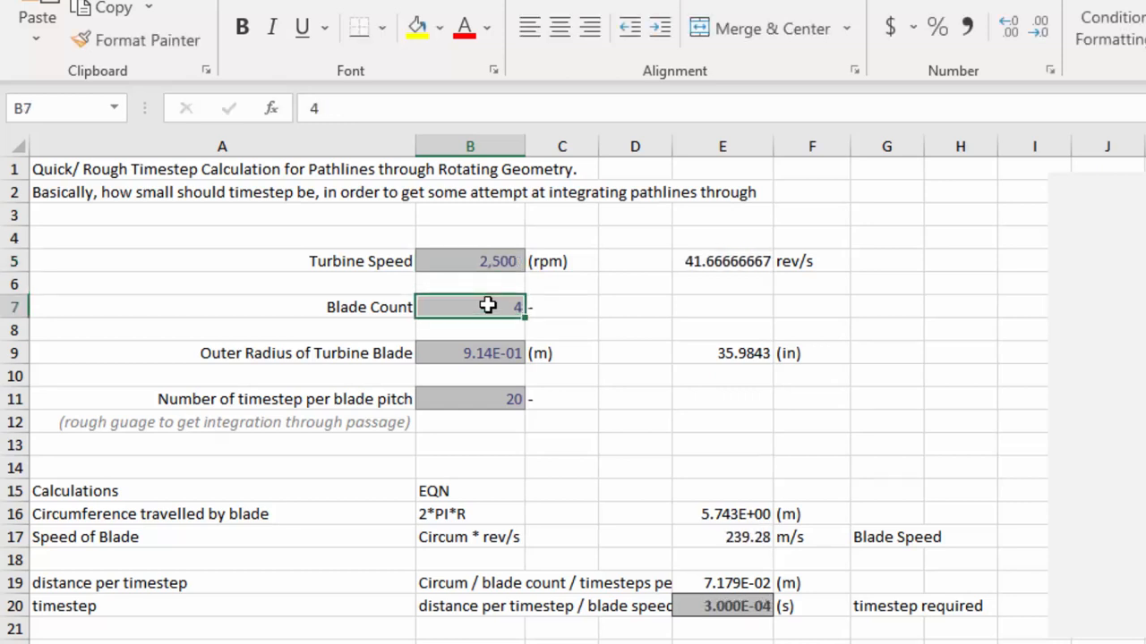
{"action": "type", "text": "4"}
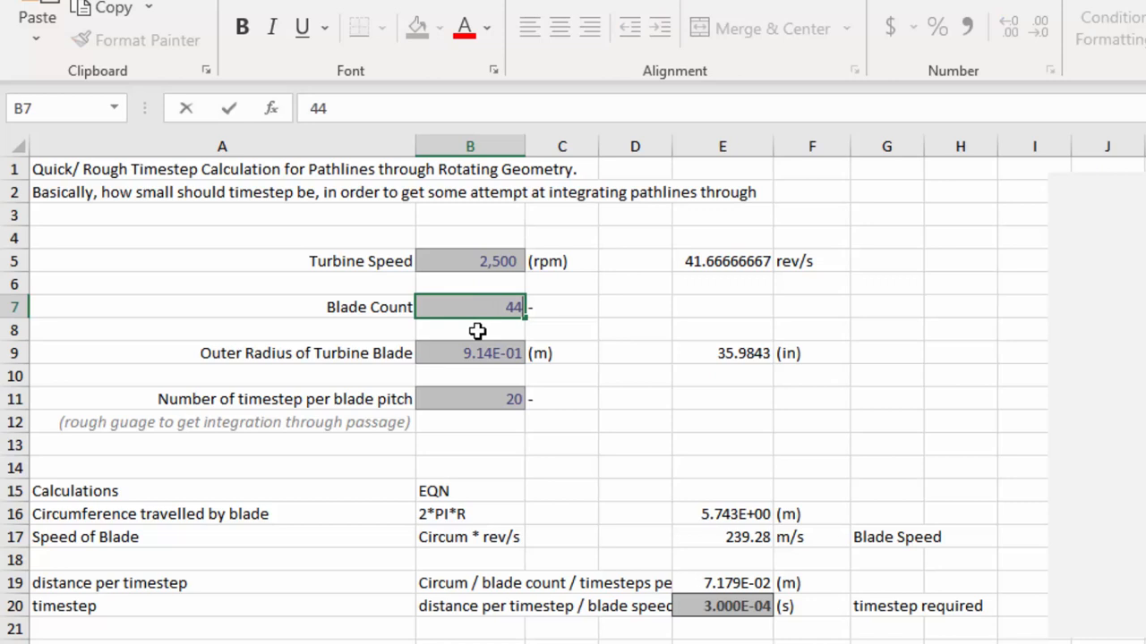
{"action": "mouse_move", "coordinate": [447, 356]}
{"action": "type", "text": "6.97e"}
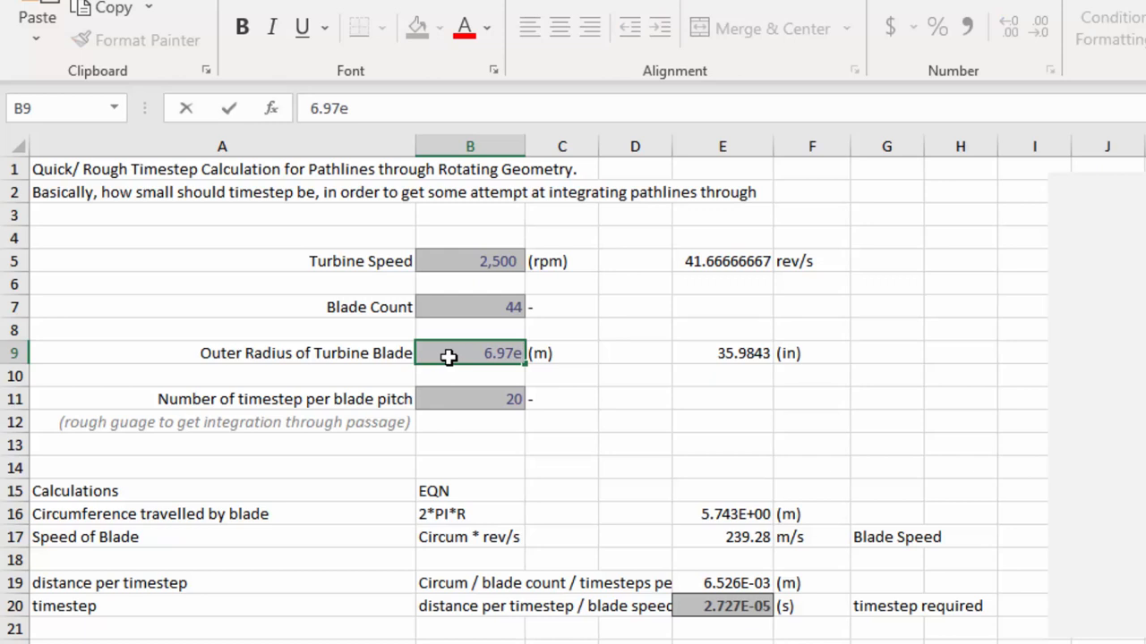
{"action": "type", "text": "-02"}
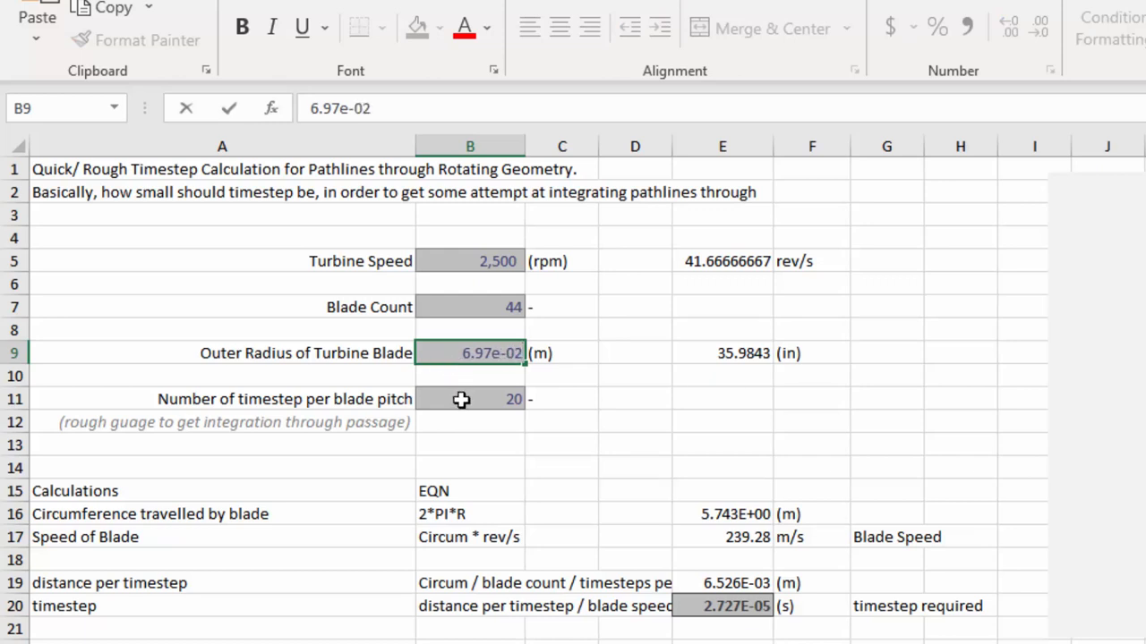
Set 10 timesteps per blade pitch and 1 rotation, giving a 5.455E-05 s timestep and 1,320 steps
{"action": "scroll", "scroll_direction": "down", "scroll_amount": 3}
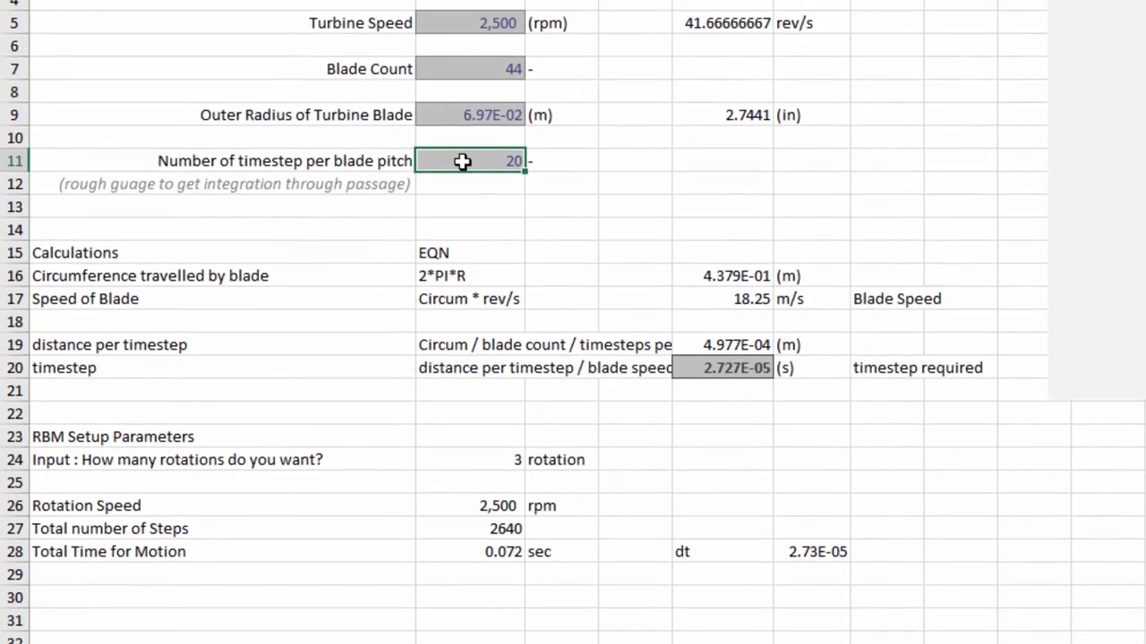
{"action": "type", "text": "10"}
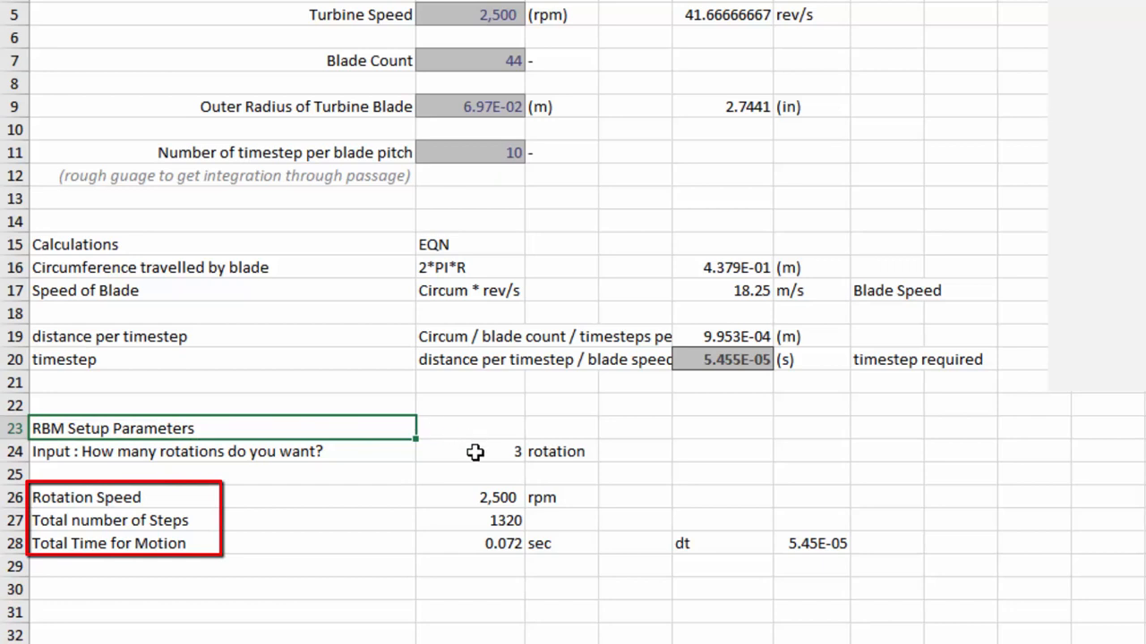
{"action": "left_click", "coordinate": [469, 451]}
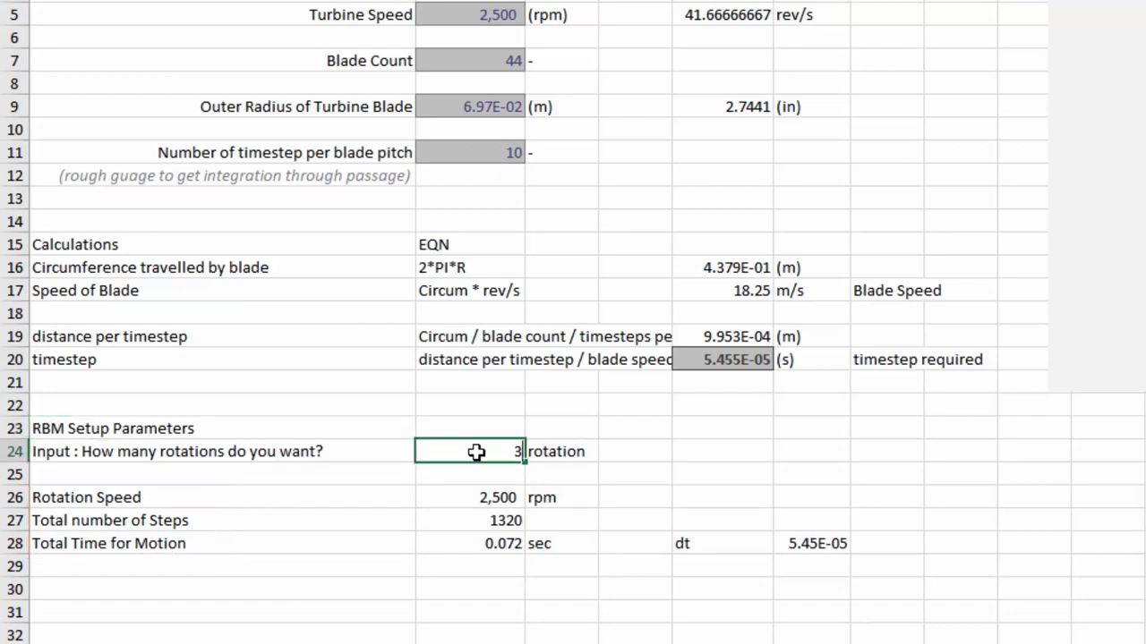
{"action": "type", "text": "1.0"}
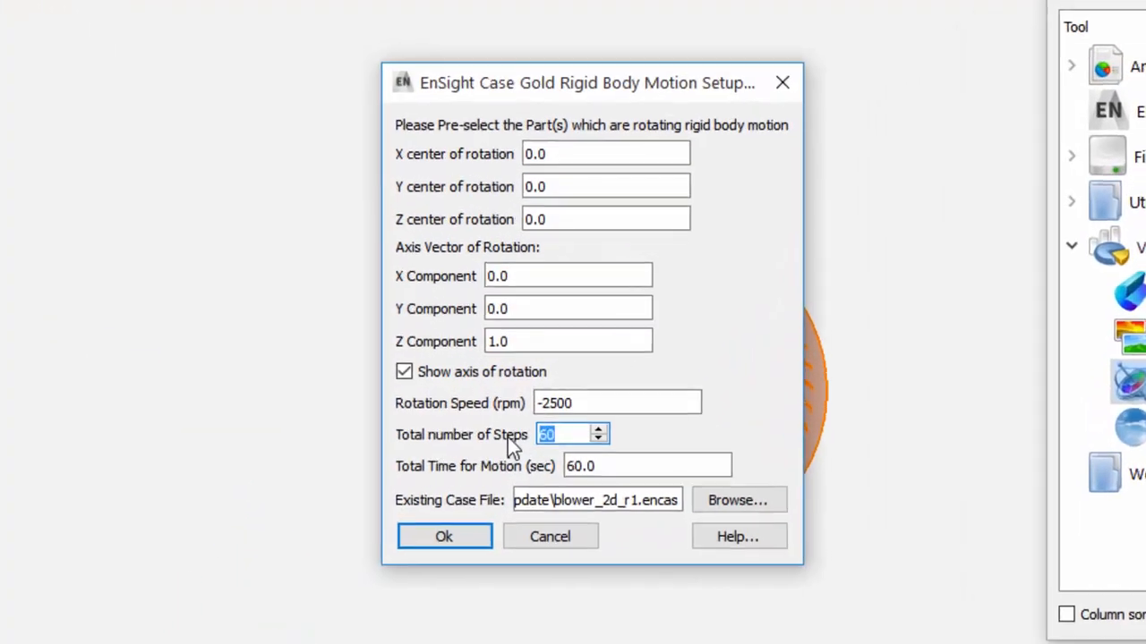
Generate the rigid body motion case with 440 steps over 0.024 s and accept reloading it
{"action": "type", "text": "440"}
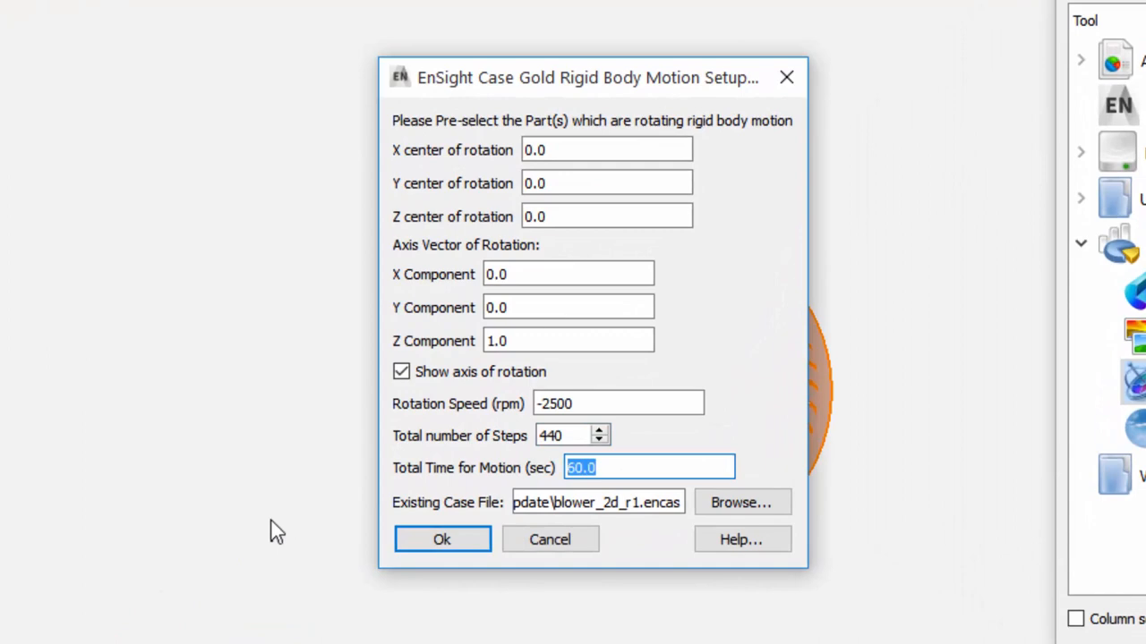
{"action": "type", "text": "0.024"}
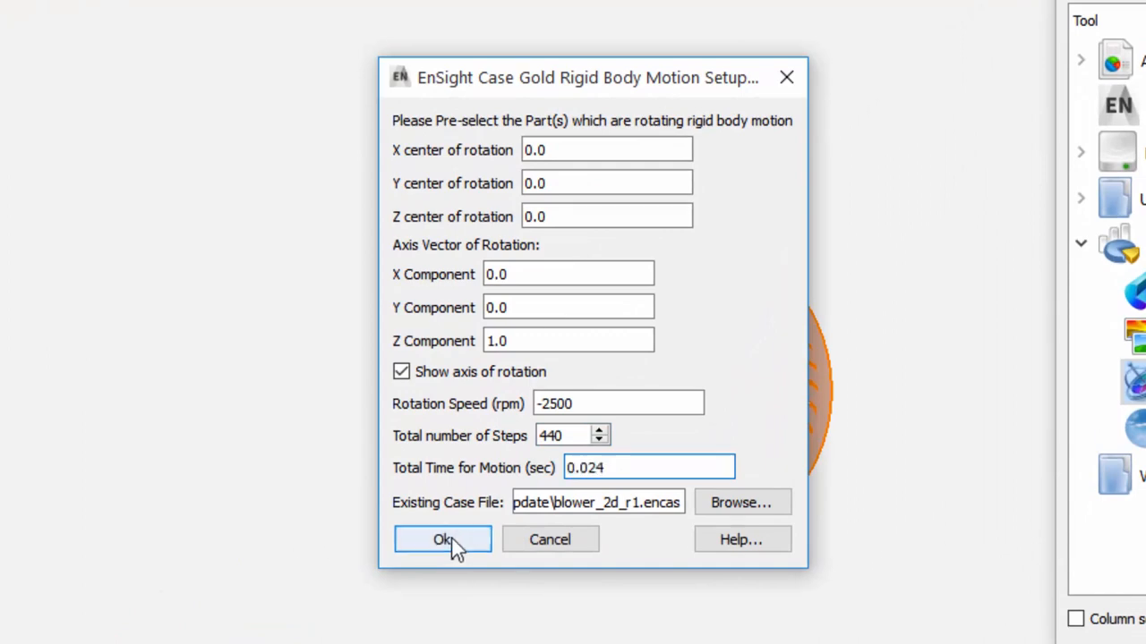
{"action": "left_click", "coordinate": [443, 539]}
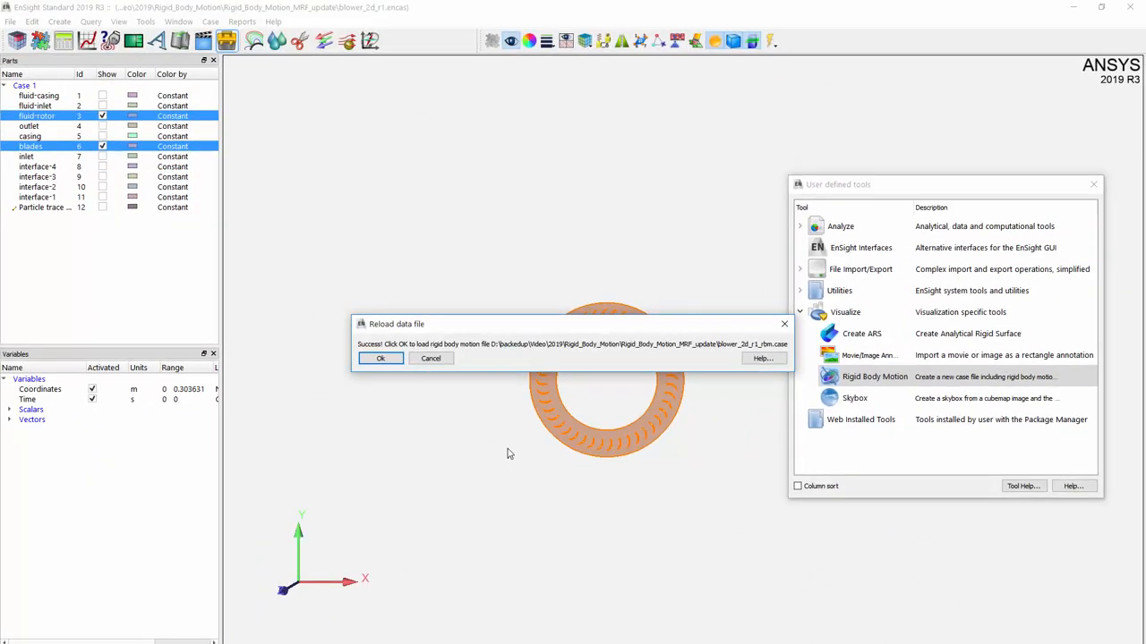
{"action": "mouse_move", "coordinate": [419, 405]}
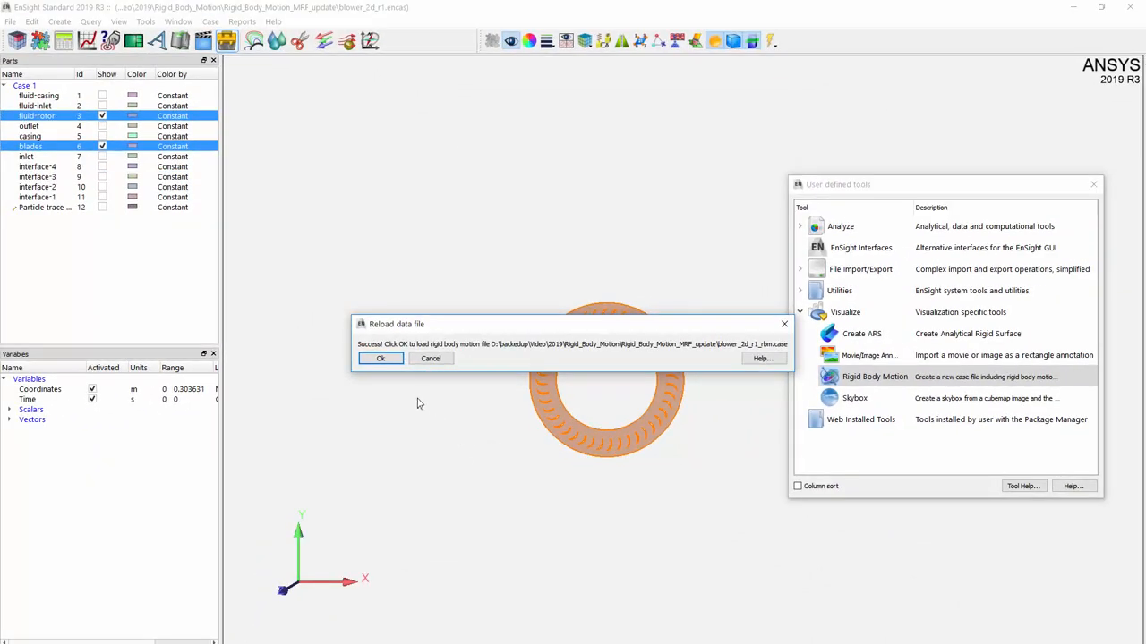
{"action": "left_click", "coordinate": [380, 358]}
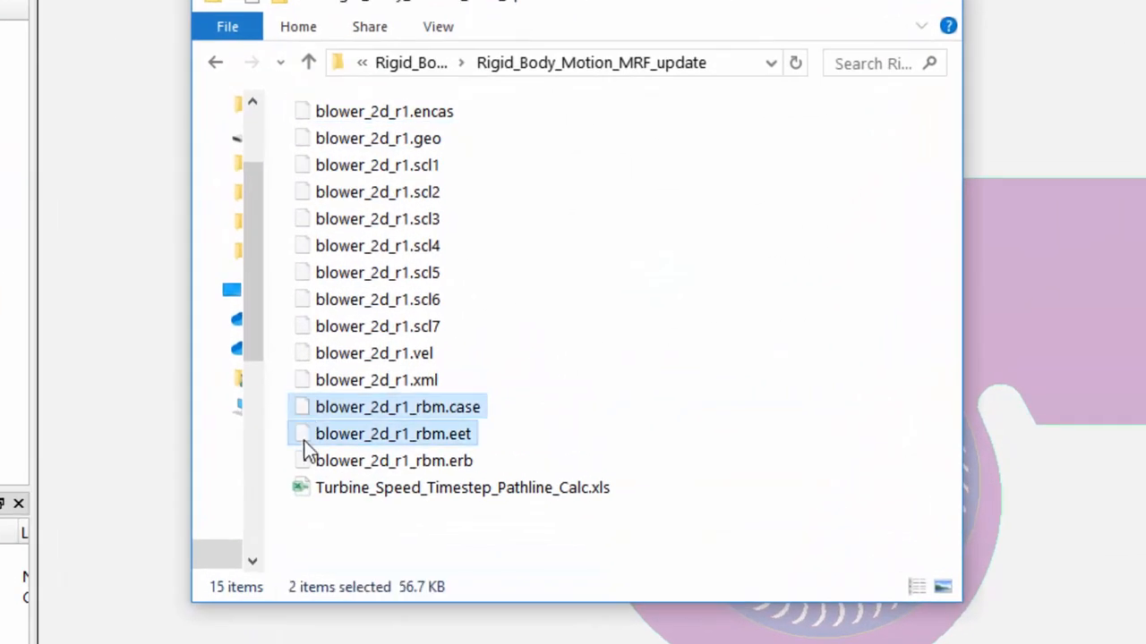
Select blower_2d_r1_rbm.case and its companion files in the Rigid_Body_Motion_MRF_update folder
{"action": "left_click", "coordinate": [393, 460]}
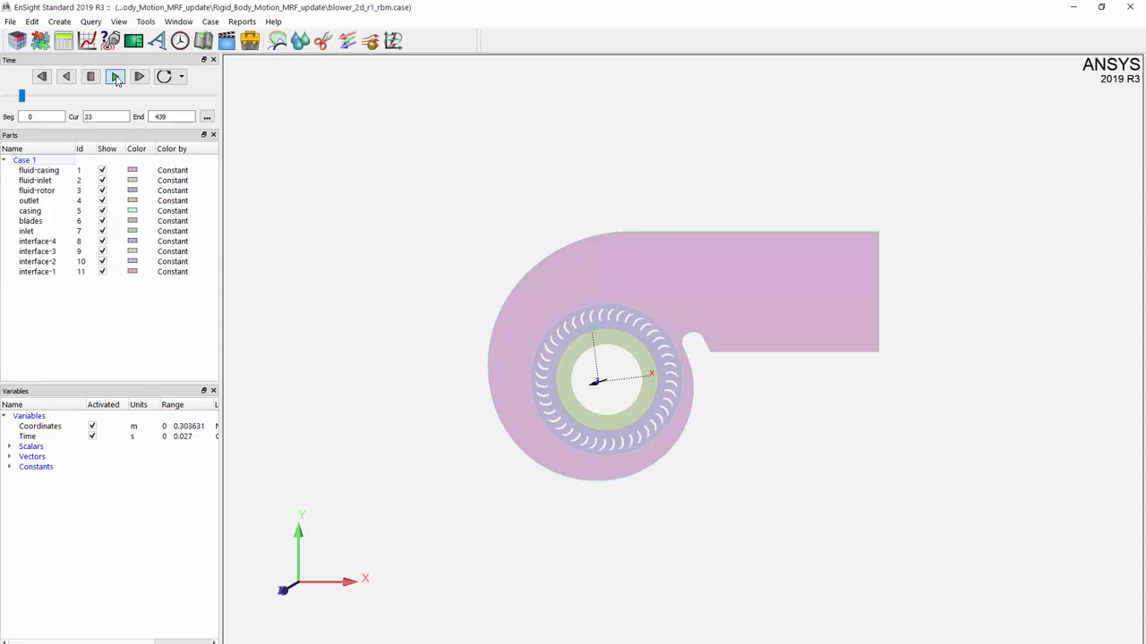
Step the transient case forward from step 10 to around 131 so the rotor turns
{"action": "left_click", "coordinate": [140, 75]}
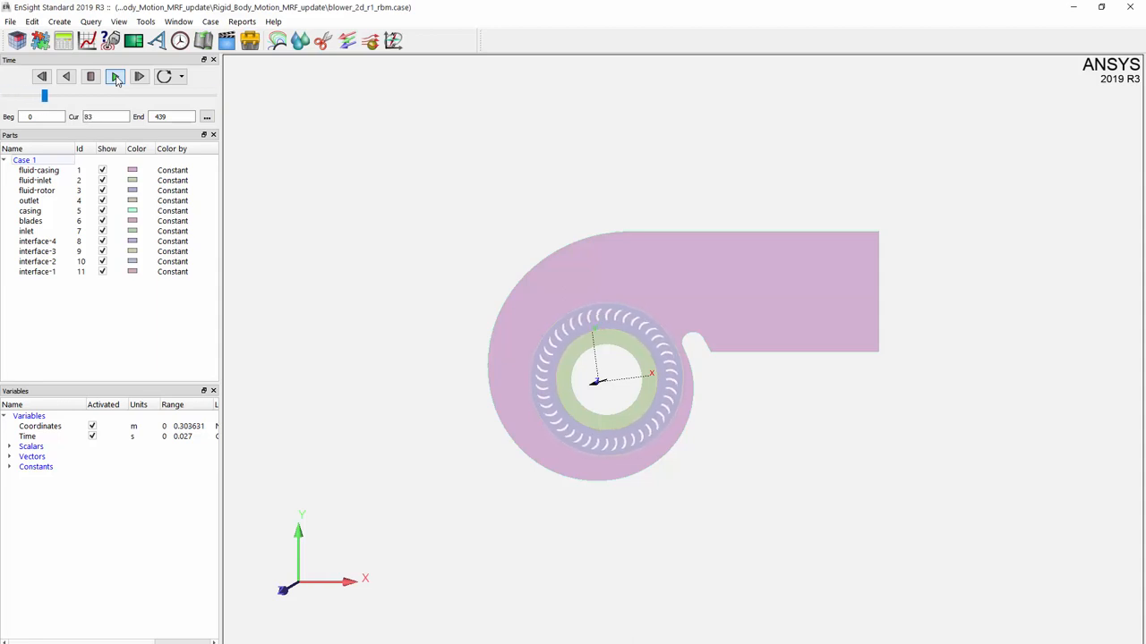
{"action": "left_click", "coordinate": [139, 75]}
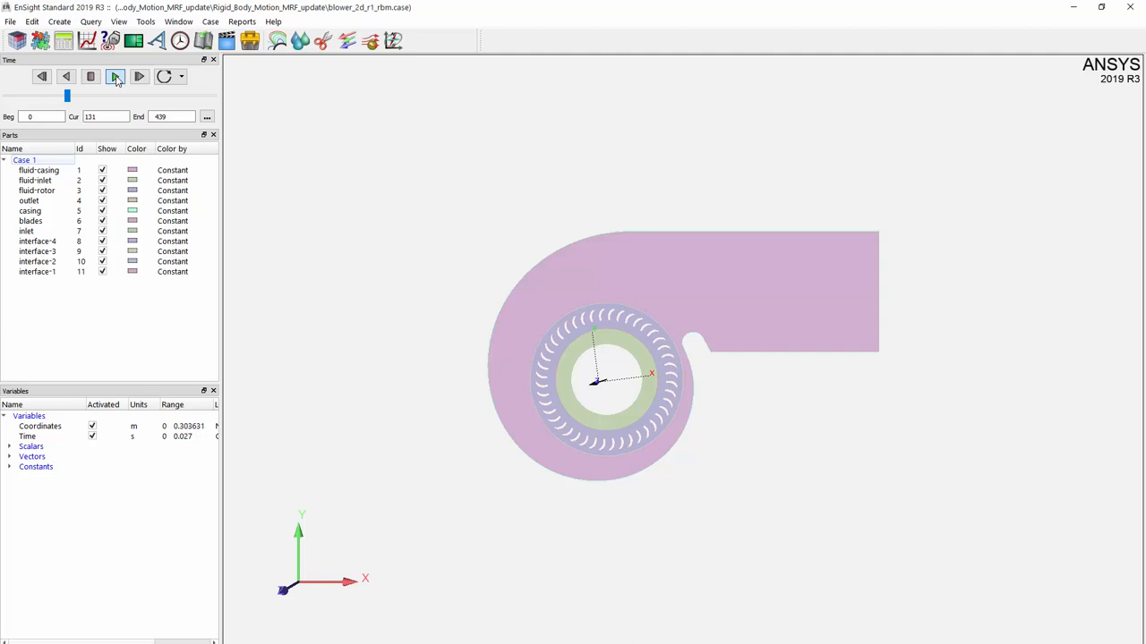
{"action": "left_click", "coordinate": [140, 75]}
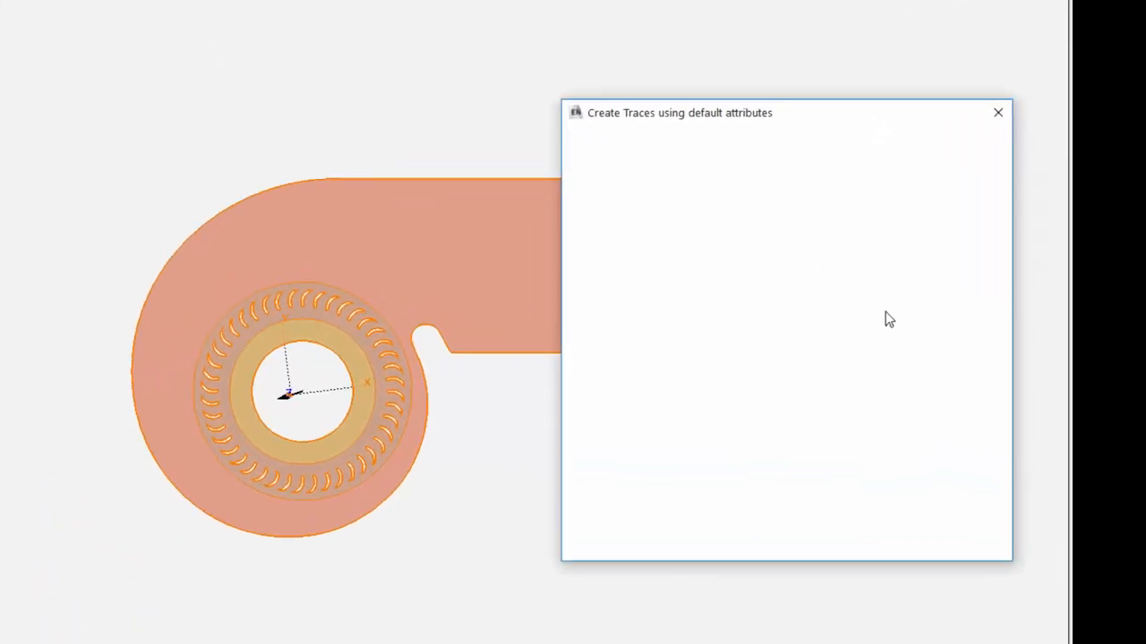
Create velocity pathlines emitted from inlet part ID 7 through the rotating blower
{"action": "left_click", "coordinate": [627, 215]}
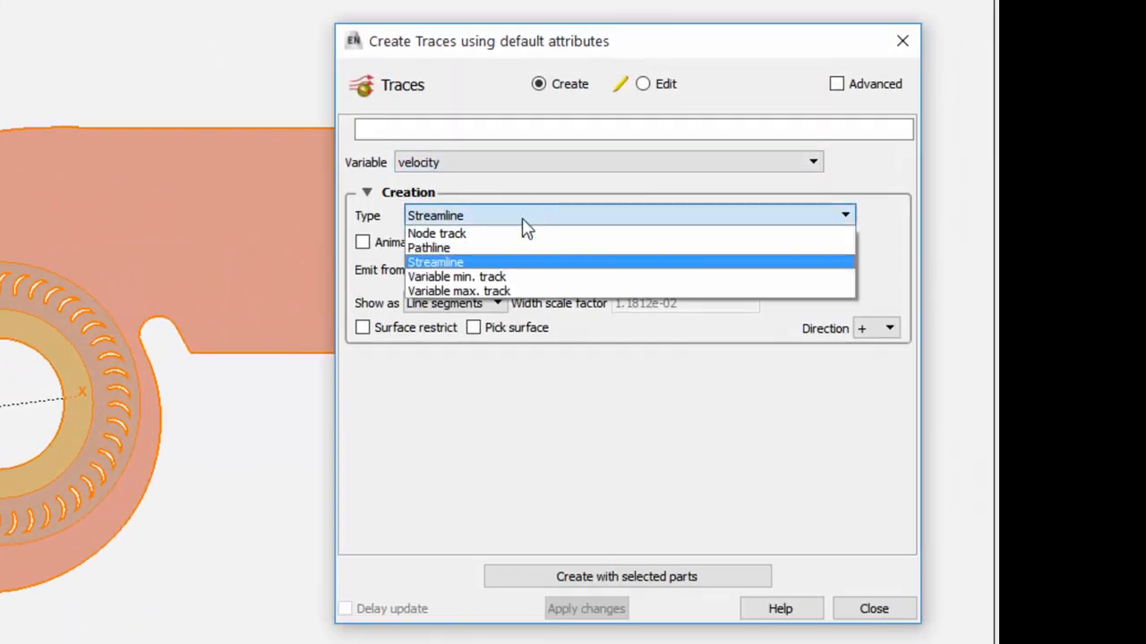
{"action": "left_click", "coordinate": [429, 247]}
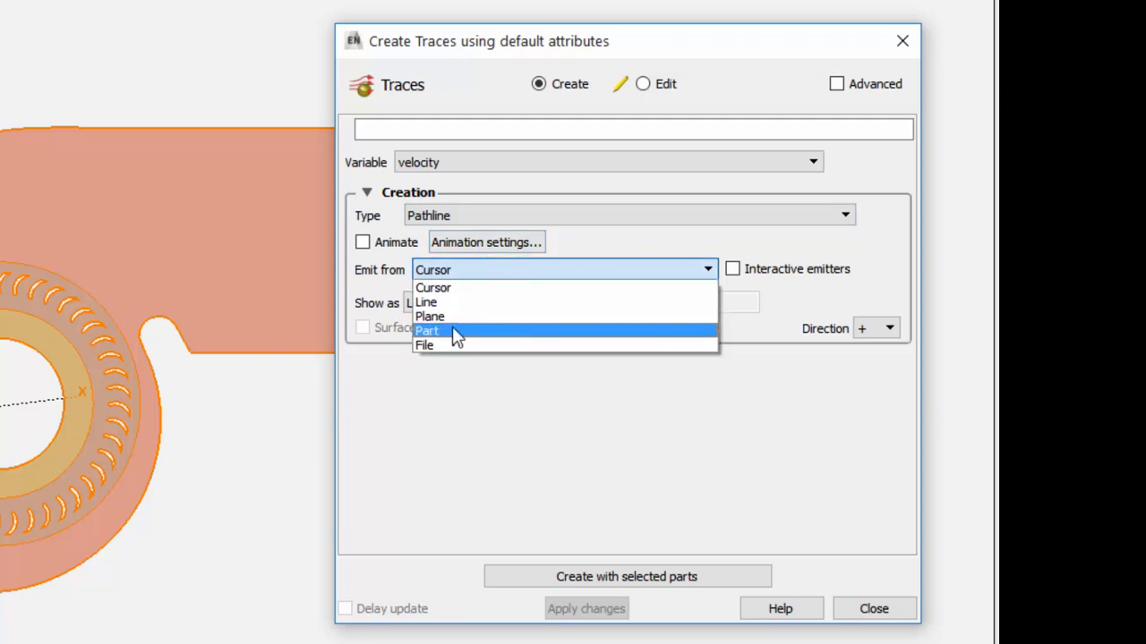
{"action": "left_click", "coordinate": [426, 329]}
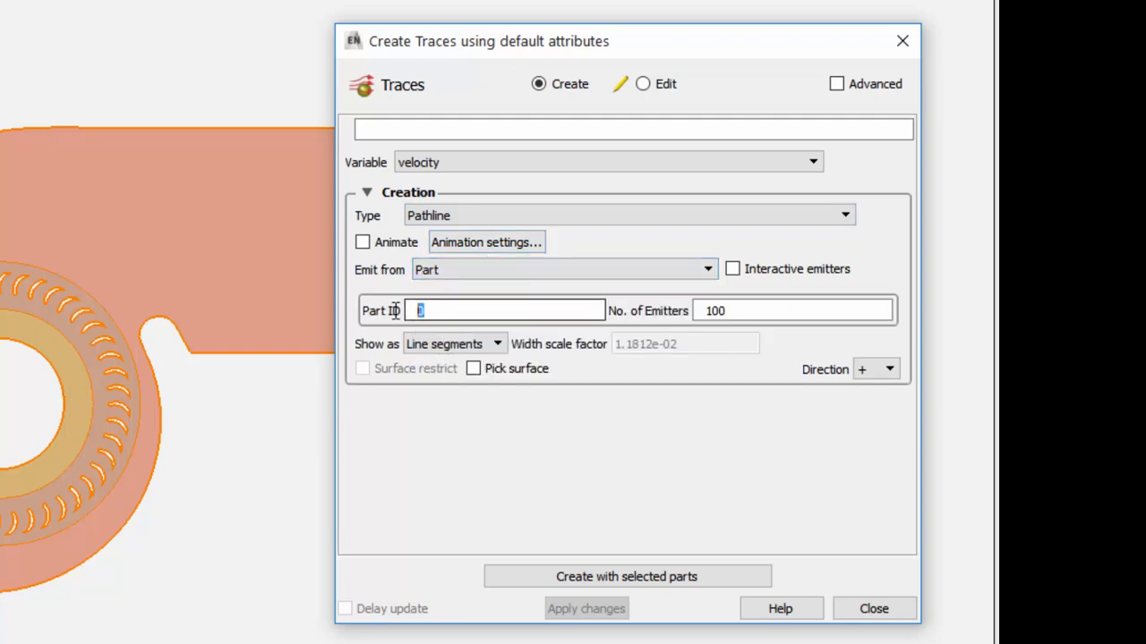
{"action": "type", "text": "7"}
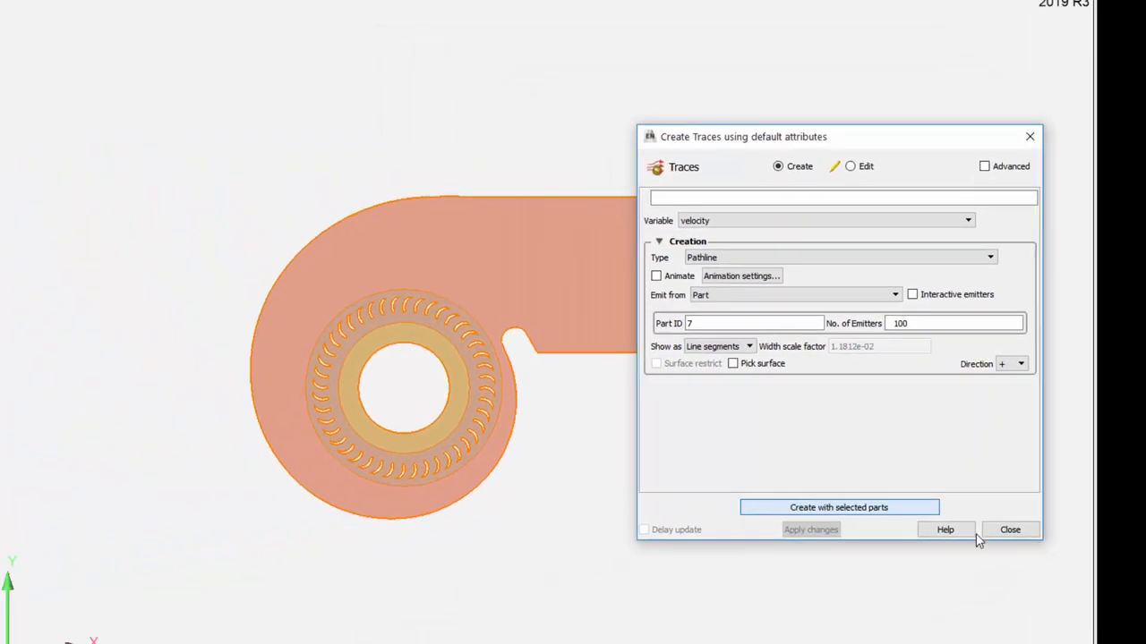
{"action": "left_click", "coordinate": [838, 509]}
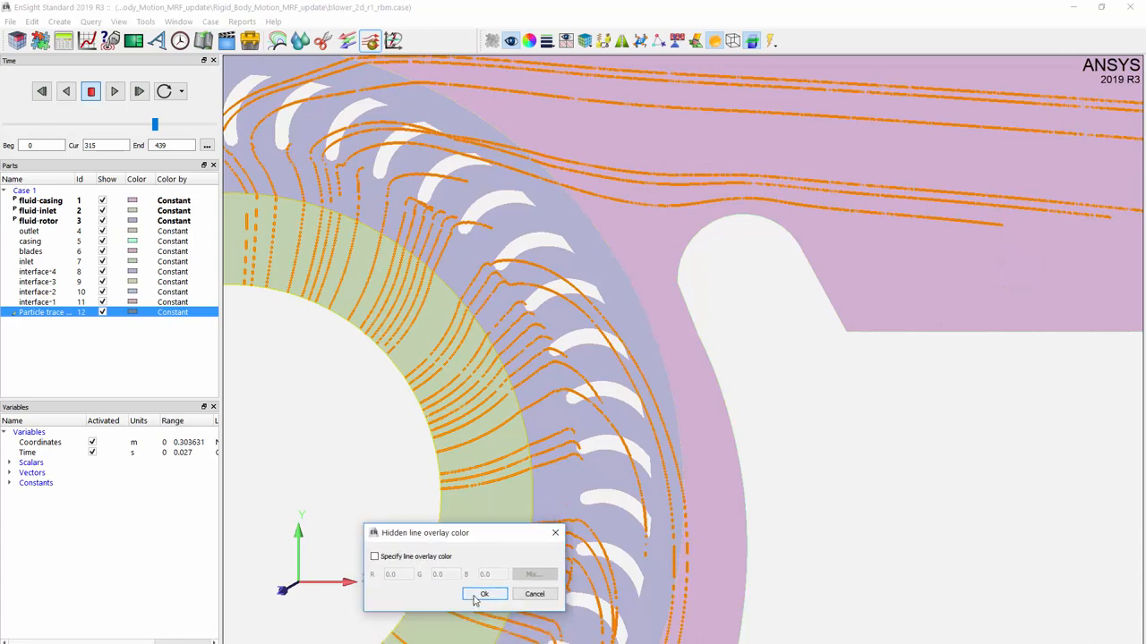
Enable the hidden line overlay so mesh edges show beneath the pathlines
{"action": "left_click", "coordinate": [484, 594]}
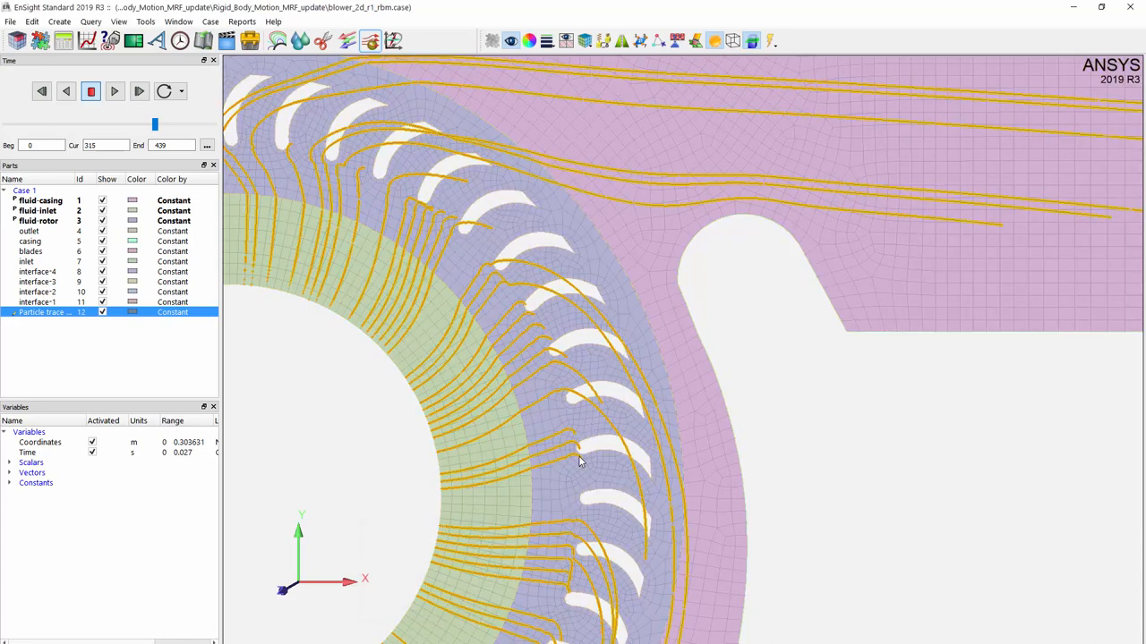